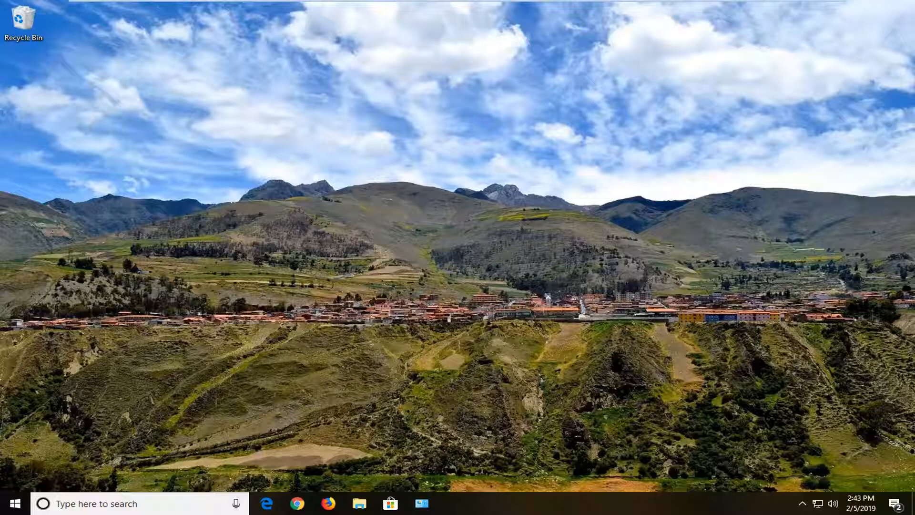
mouse_move(462, 309)
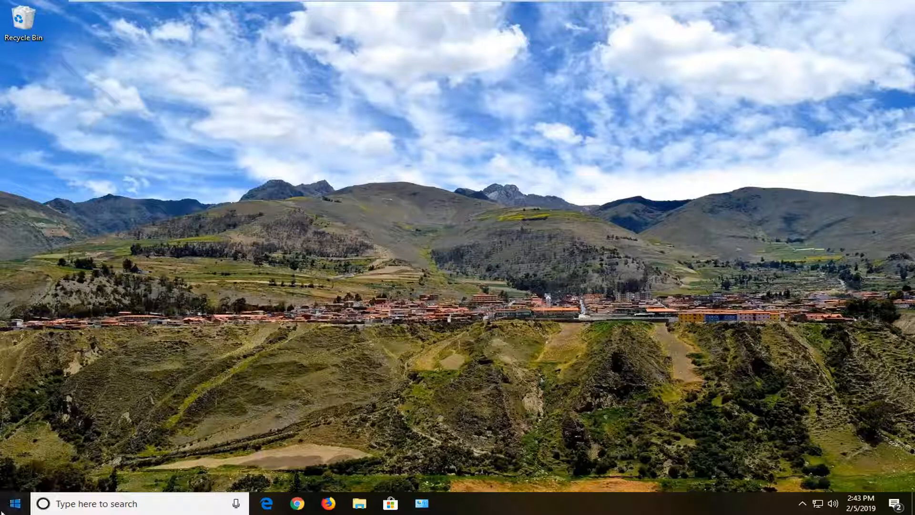
Step: Search 'cmd' from Start and choose Run as administrator for Command Prompt
click(11, 503)
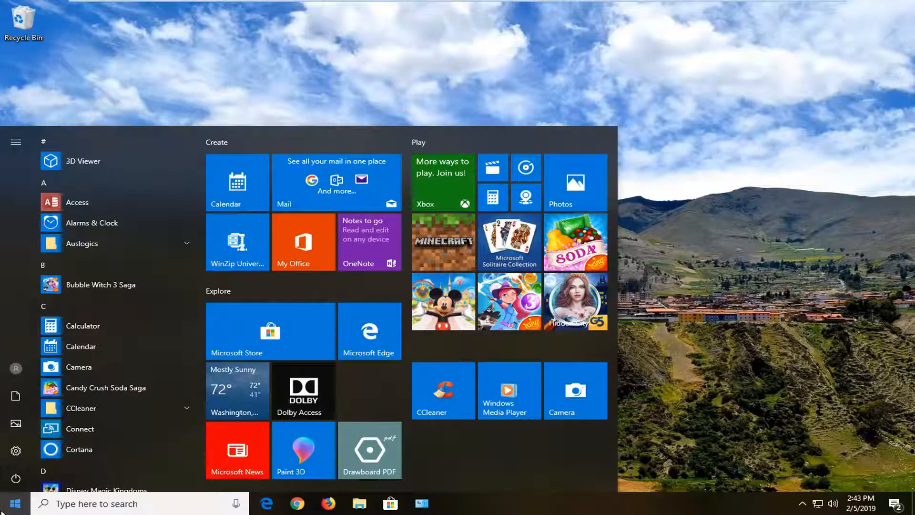
text(cmd)
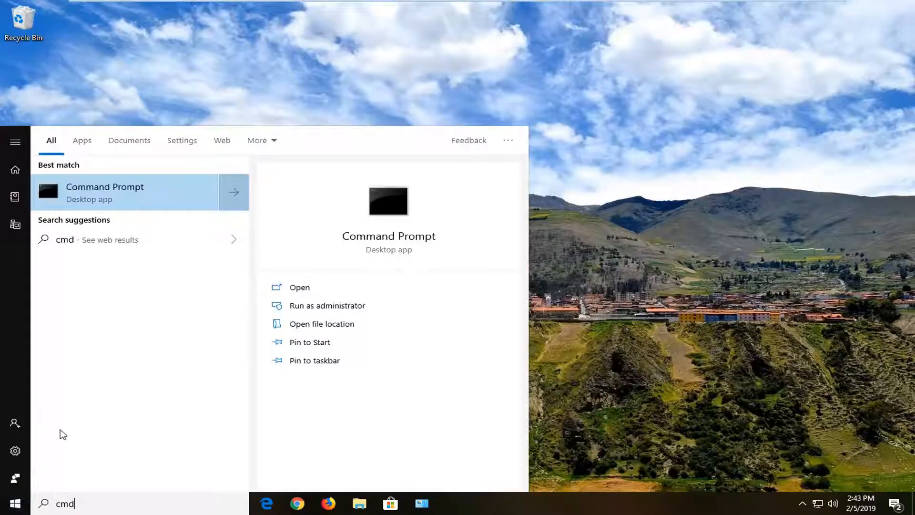
mouse_move(87, 199)
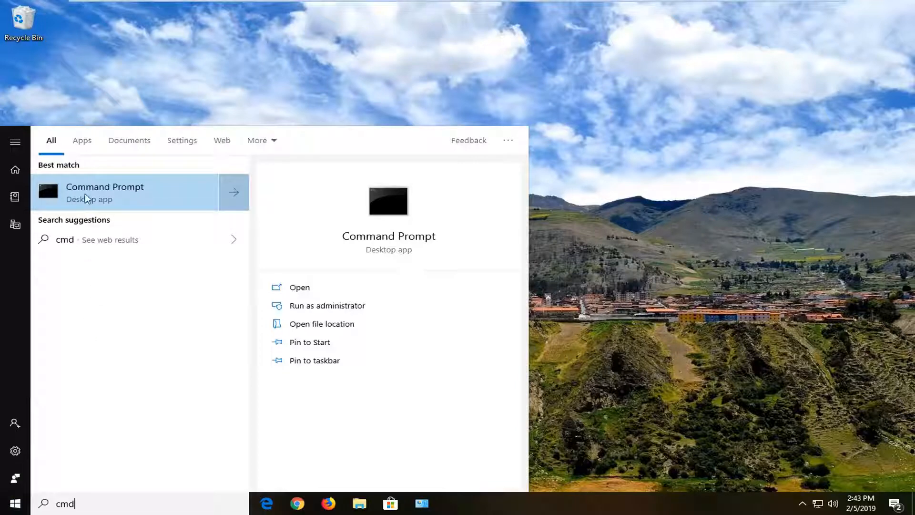
right_click(105, 193)
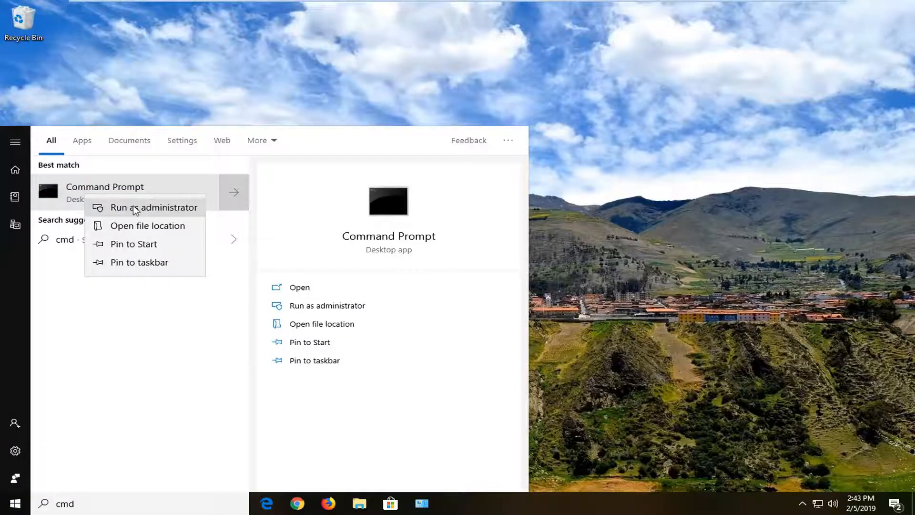
click(154, 207)
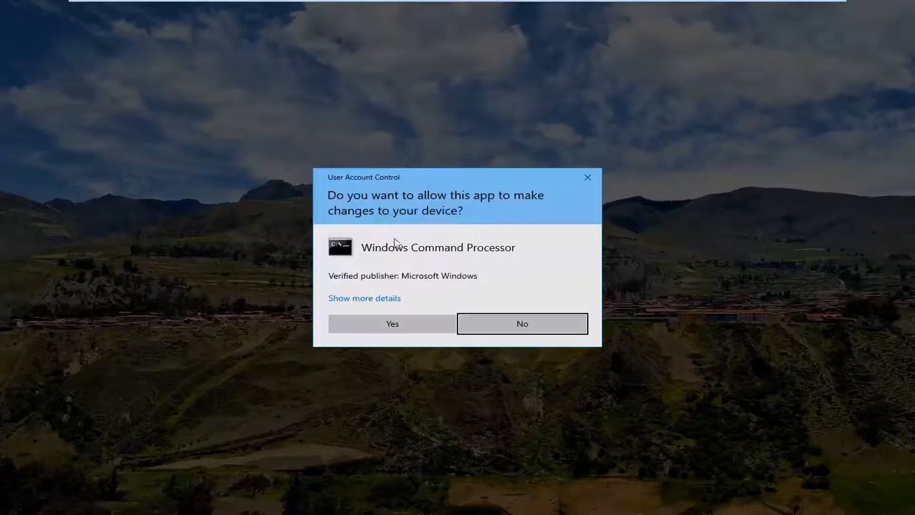
mouse_move(392, 324)
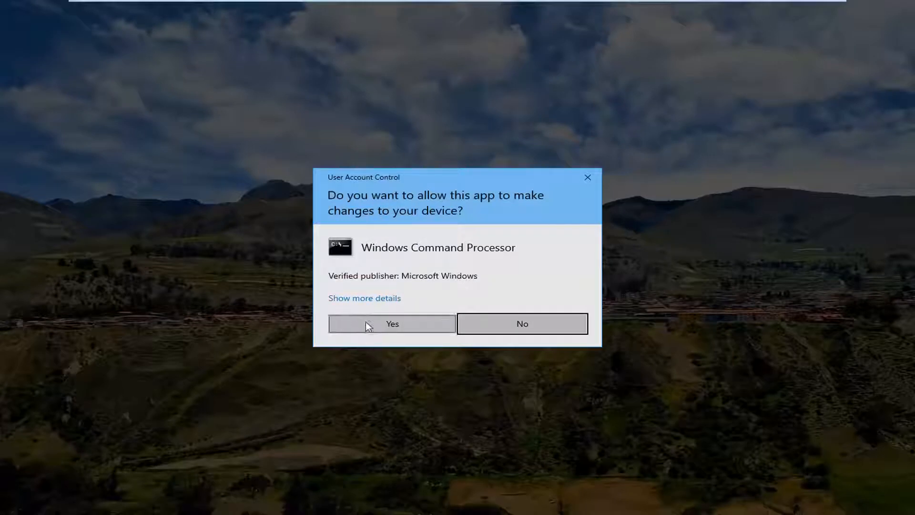
Step: Approve the UAC prompt and enter 'sfc /scannow' in the administrator Command Prompt
click(392, 323)
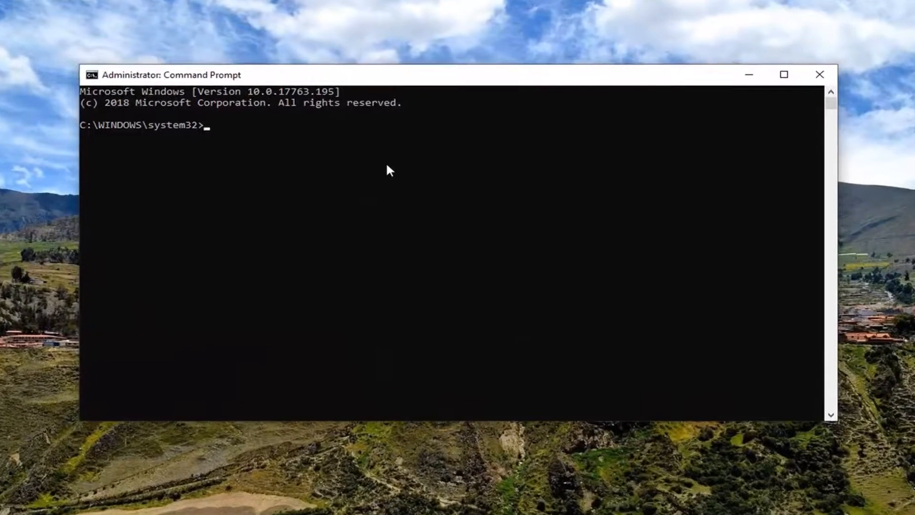
text(sfc)
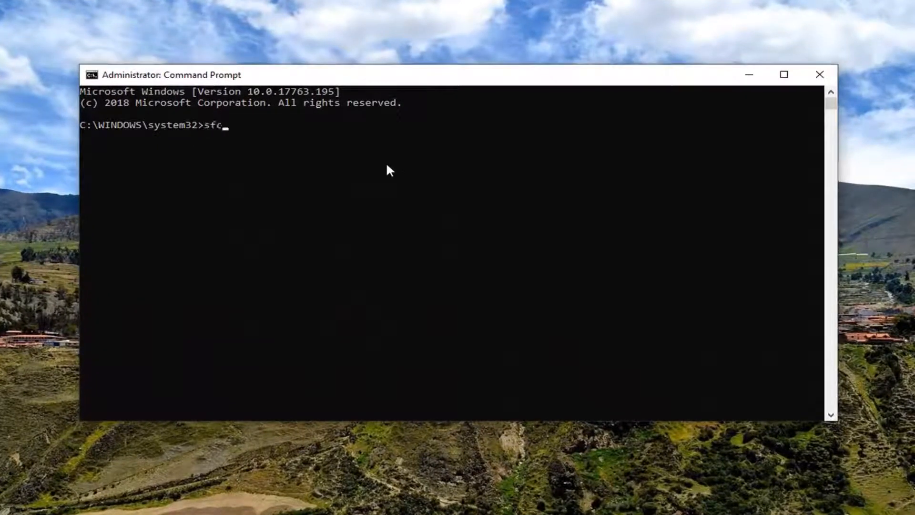
text(/)
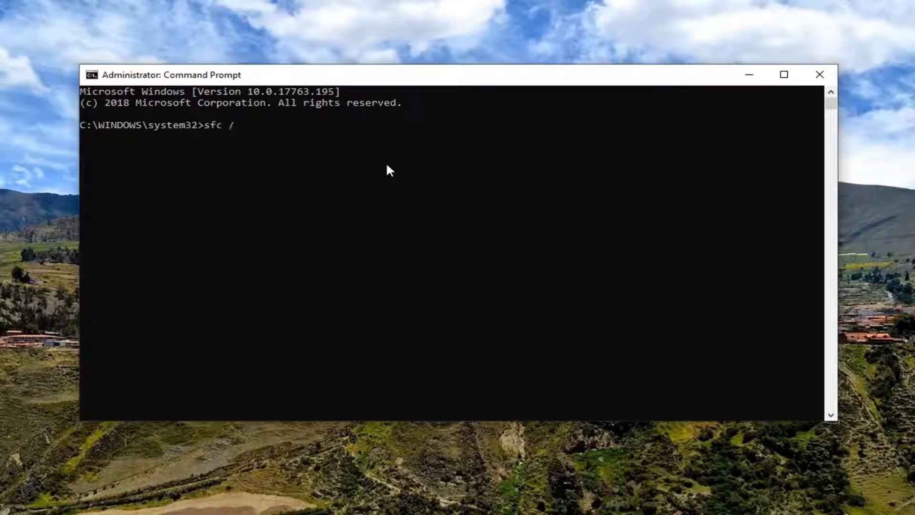
text(scannow)
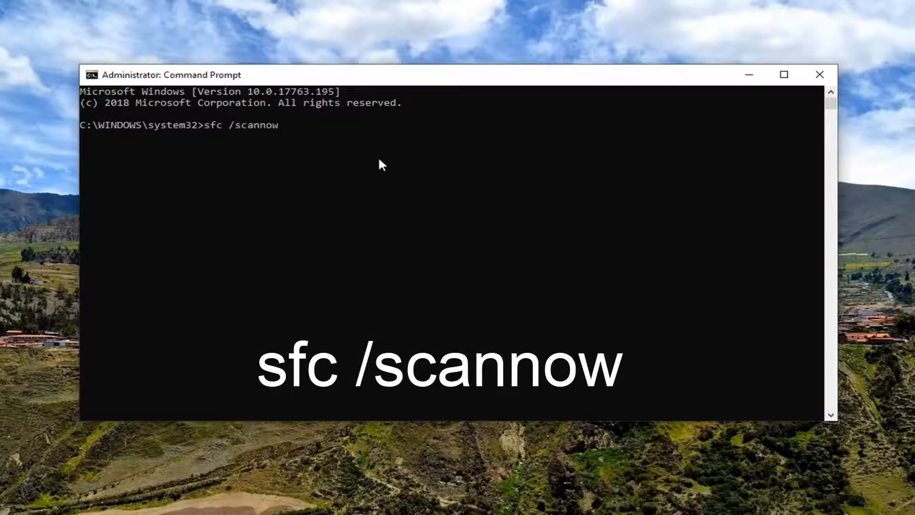
mouse_move(233, 137)
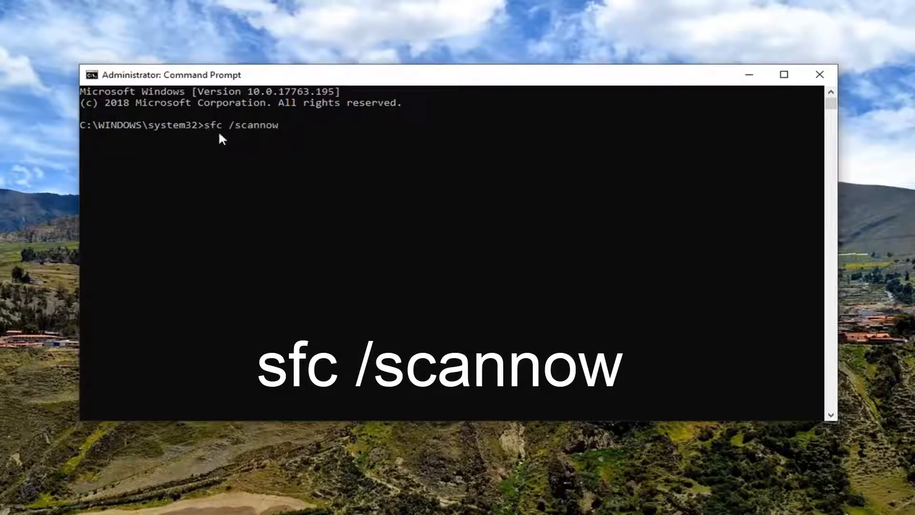
Step: Run sfc /scannow, see the pending-repair-needs-reboot message, and close the window
key(Return)
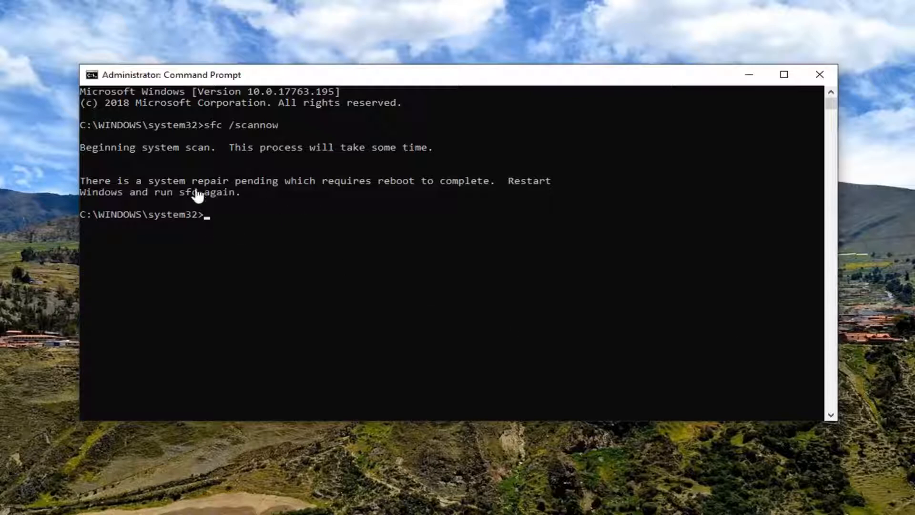
mouse_move(256, 186)
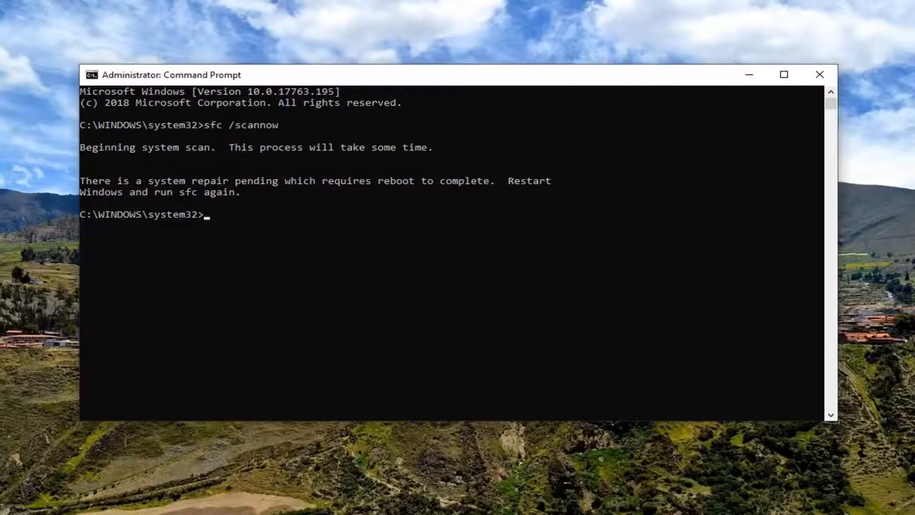
mouse_move(602, 251)
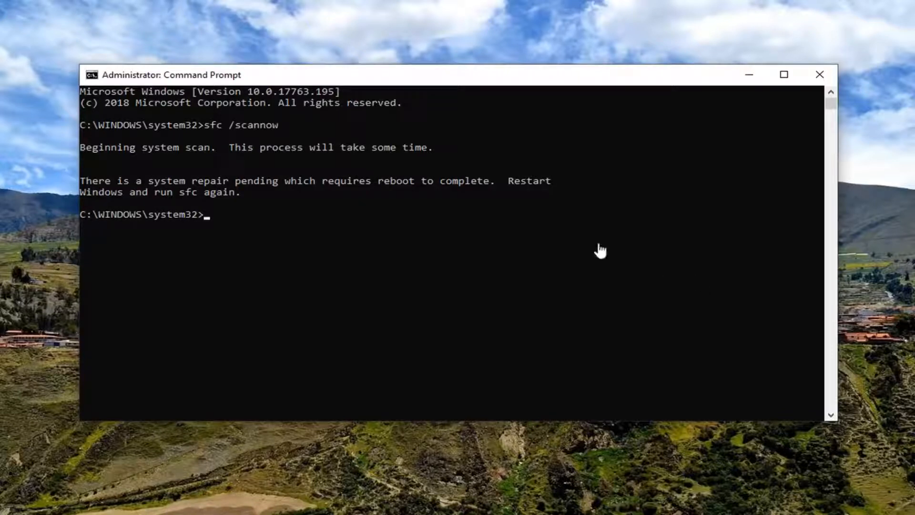
mouse_move(219, 251)
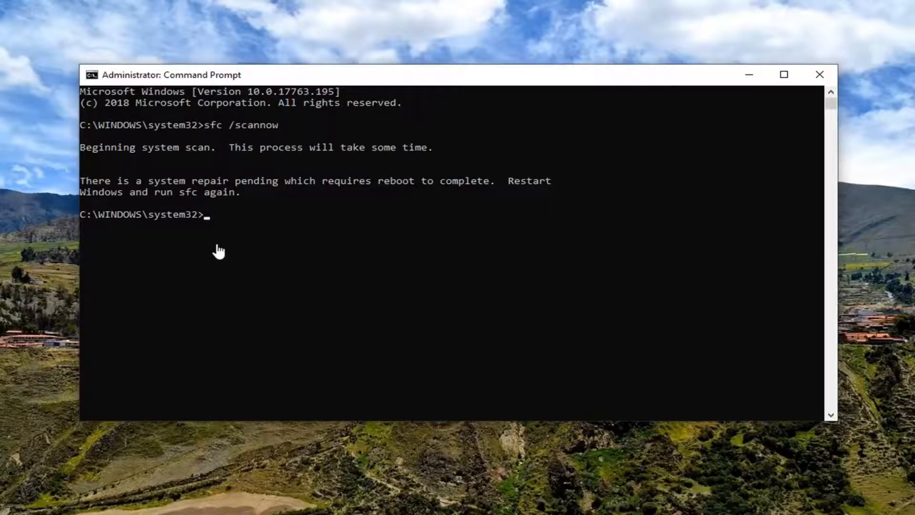
mouse_move(356, 281)
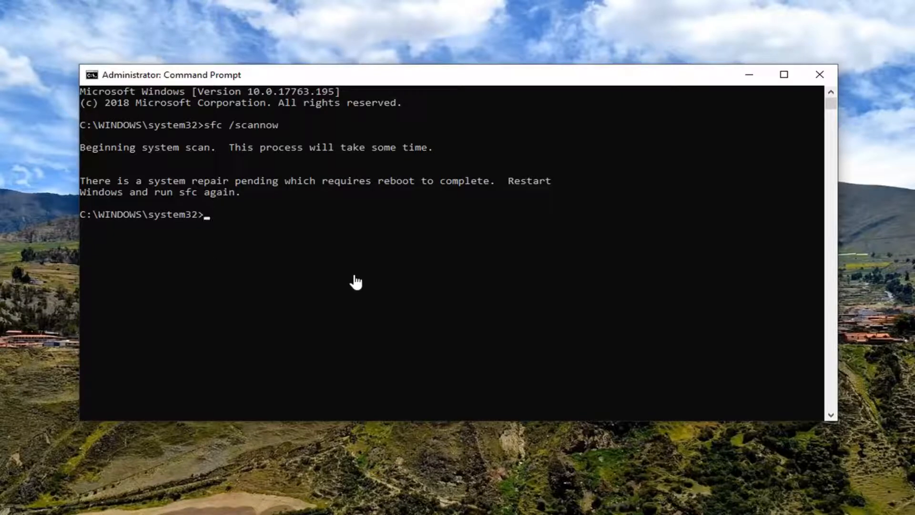
click(820, 75)
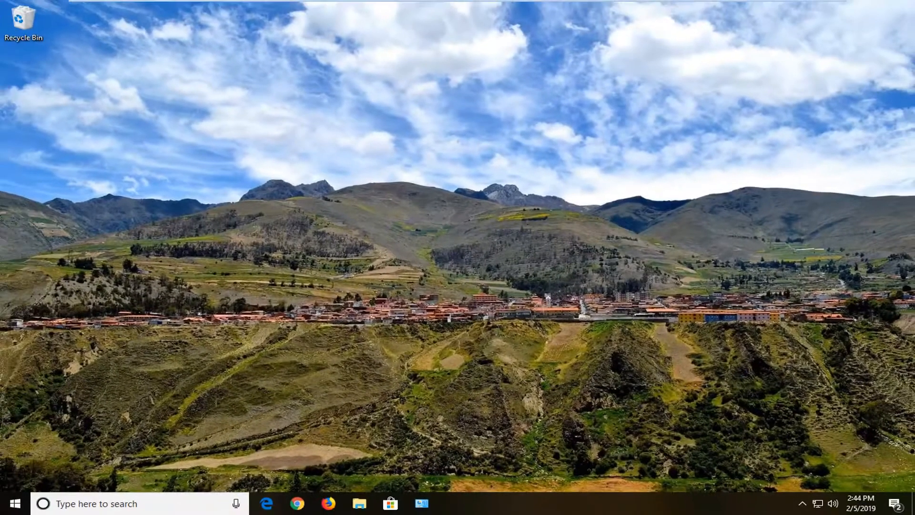